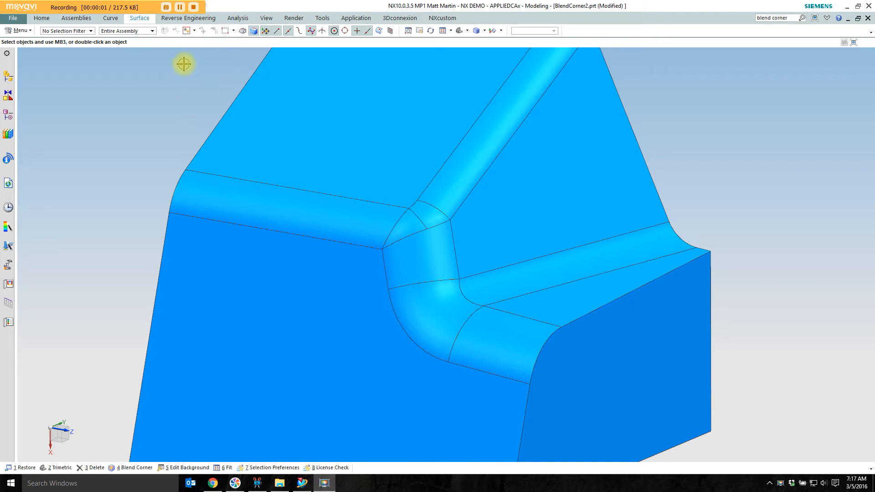
Expand the Surface gallery dropdown that lists the blend surface commands
{"action": "left_click", "coordinate": [138, 19]}
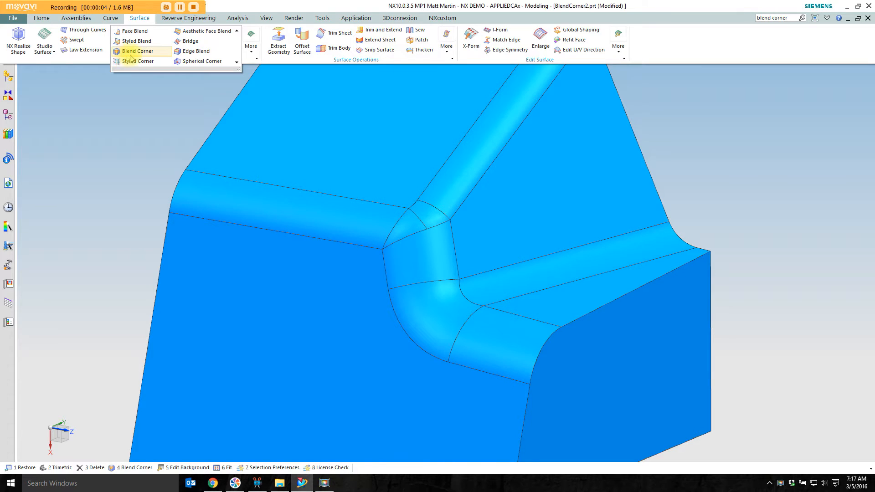
Start Blend Corner and pick the lower, right and upper diagonal blend faces as Limit Curves 1–4
{"action": "left_click", "coordinate": [136, 51]}
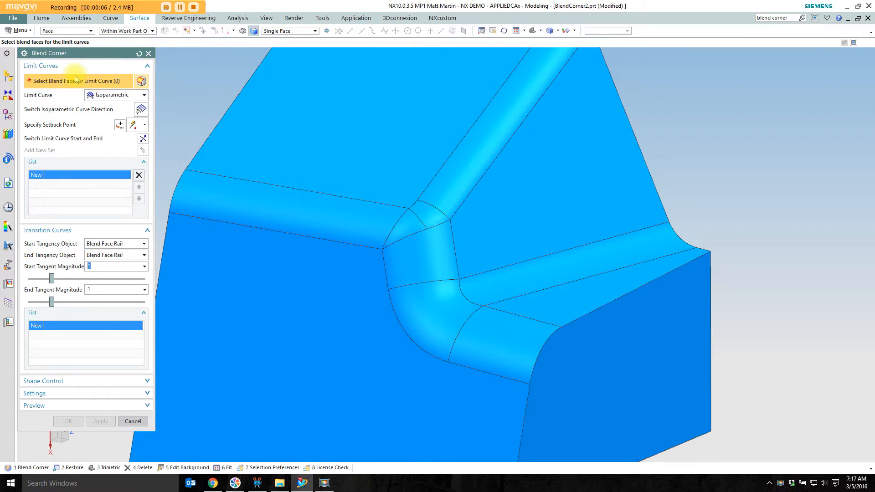
{"action": "mouse_move", "coordinate": [65, 91]}
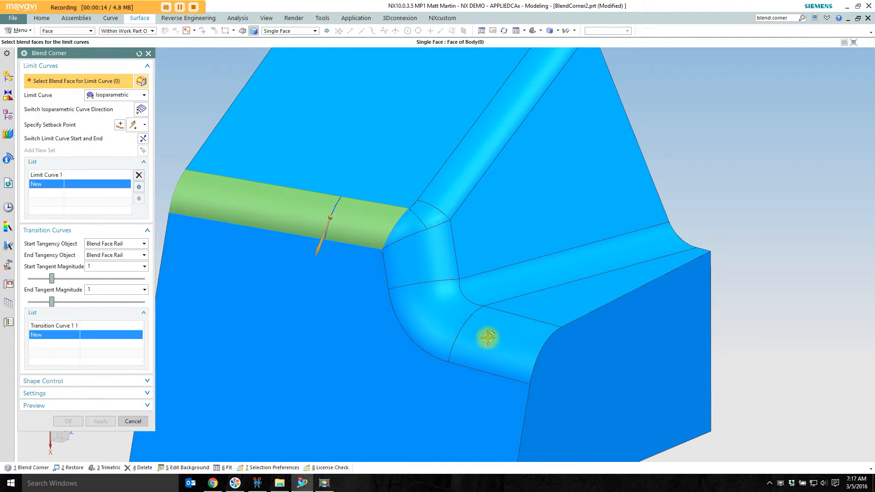
{"action": "left_click", "coordinate": [487, 338]}
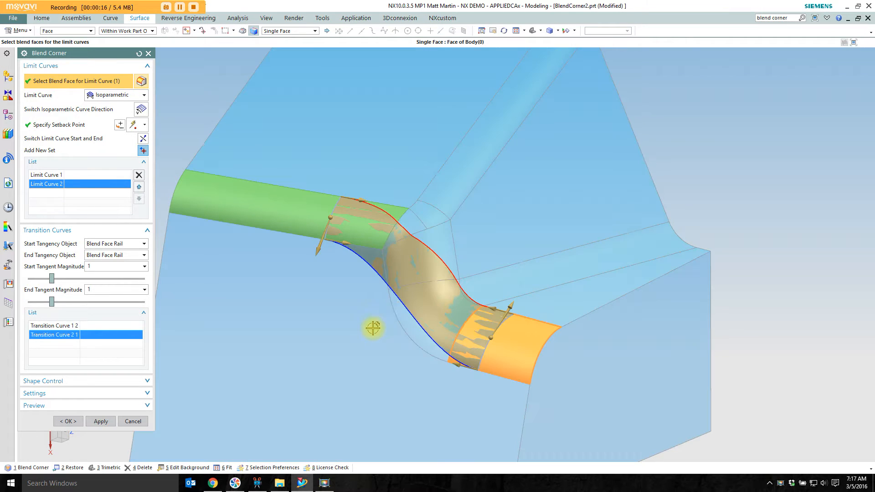
{"action": "left_click", "coordinate": [474, 302]}
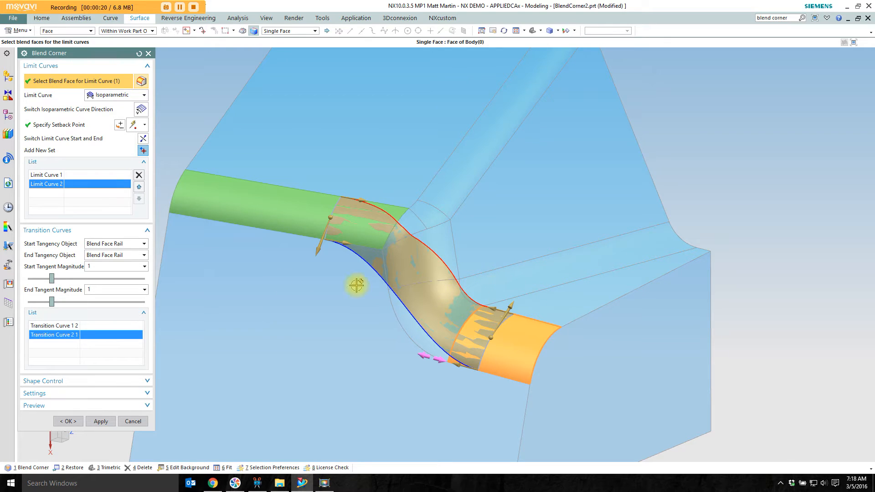
{"action": "left_click", "coordinate": [566, 300]}
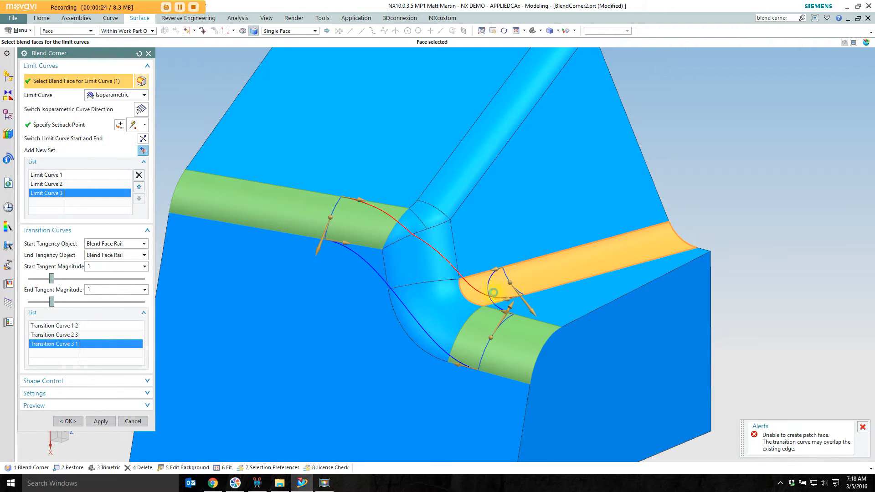
{"action": "left_click", "coordinate": [143, 149]}
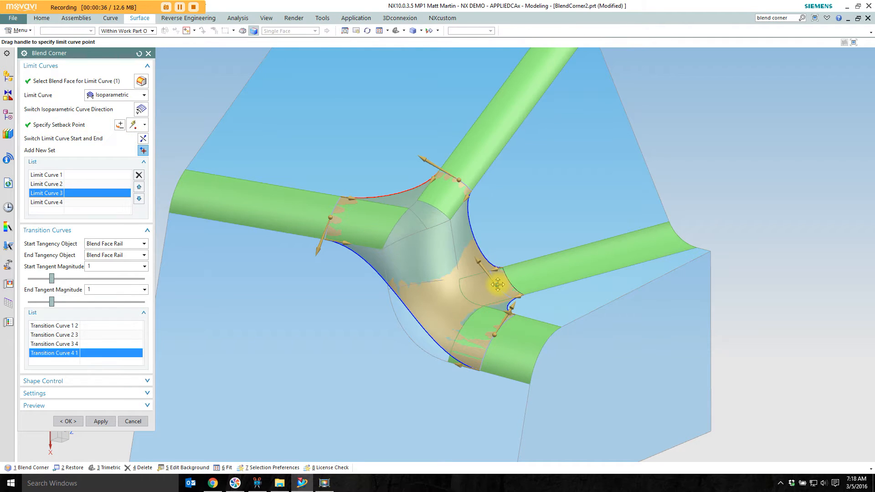
Review Limit Curve 1 and keep its type as Isoparametric
{"action": "left_click", "coordinate": [45, 175]}
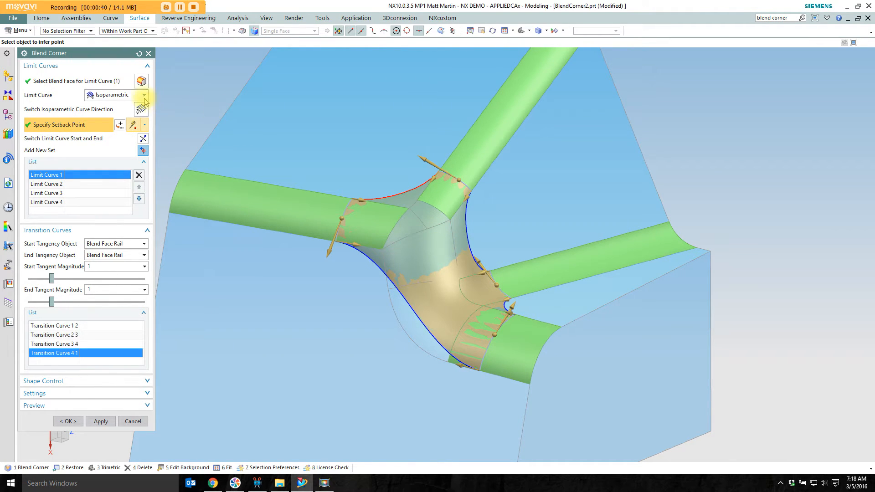
{"action": "left_click", "coordinate": [144, 94]}
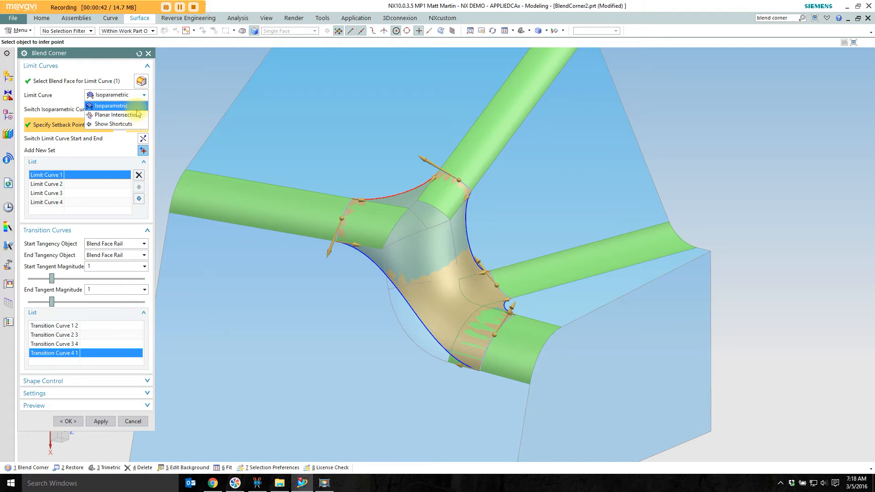
{"action": "left_click", "coordinate": [111, 106]}
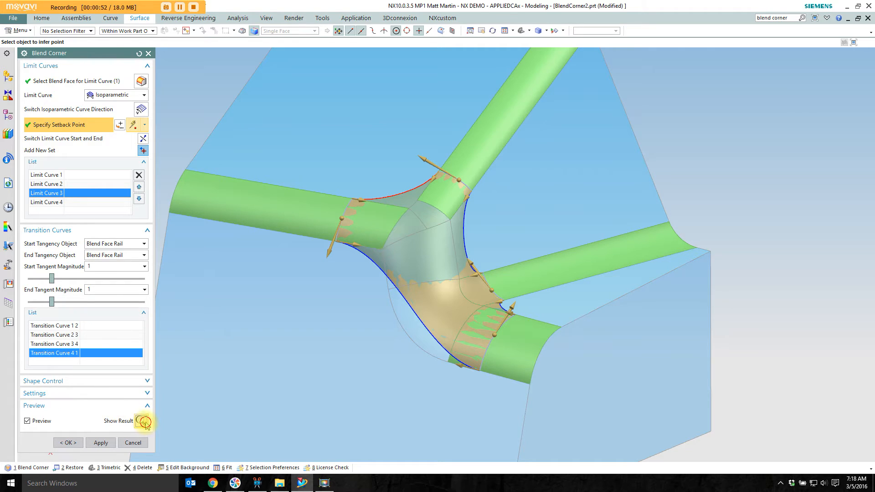
{"action": "left_click", "coordinate": [140, 421]}
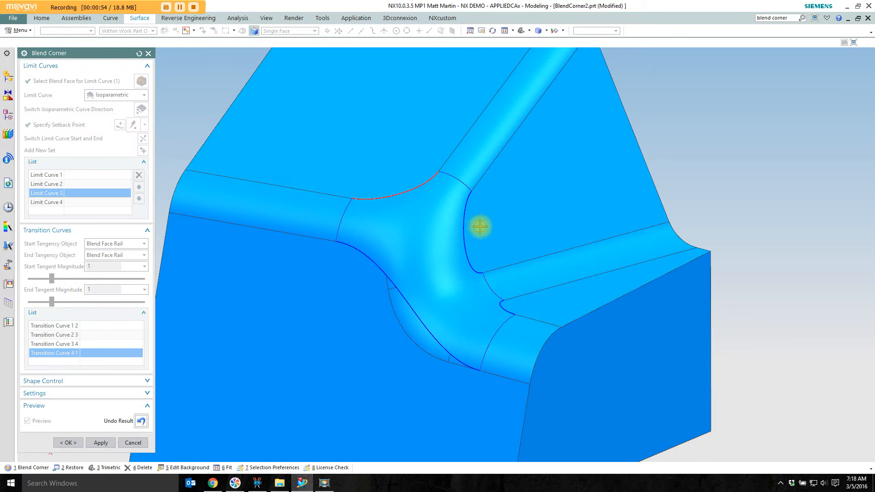
{"action": "mouse_move", "coordinate": [397, 307]}
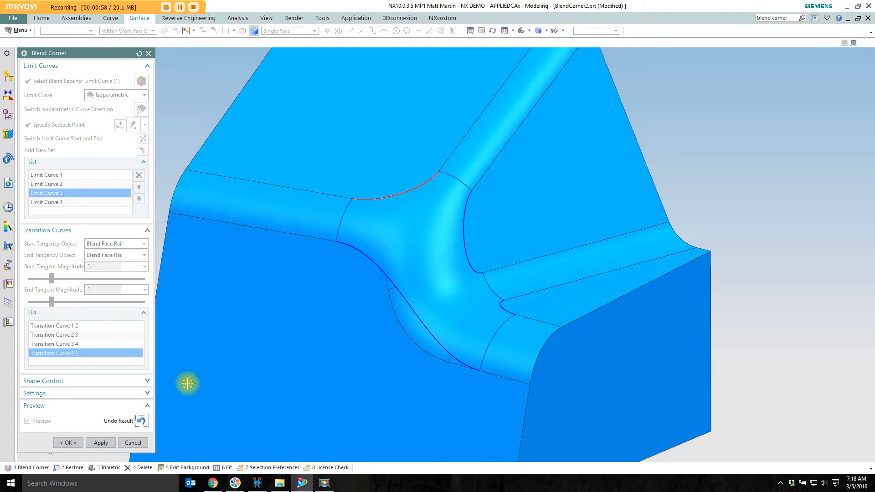
{"action": "left_click", "coordinate": [28, 421]}
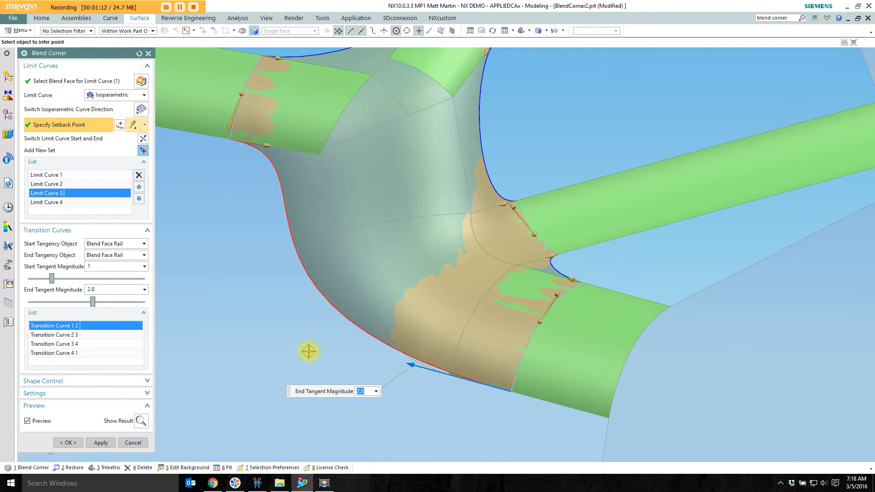
Set Transition Curve 1 2's End Tangent Magnitude to 1
{"action": "type", "text": "1"}
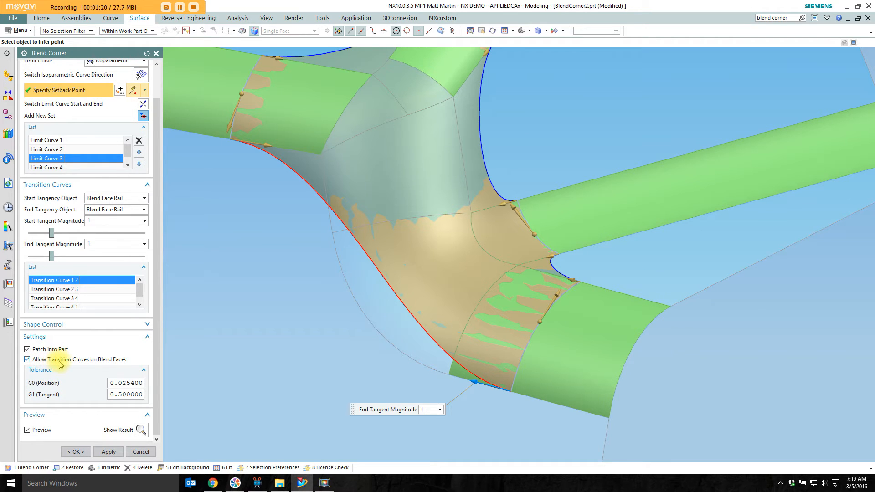
Turn off Allow Transition Curves on Blend Faces, show the result, then undo it
{"action": "left_click", "coordinate": [28, 359]}
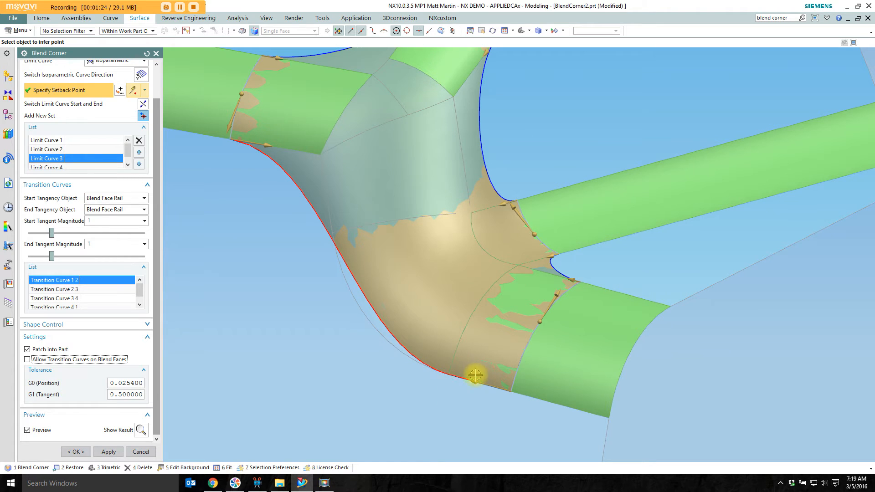
{"action": "left_click", "coordinate": [141, 429]}
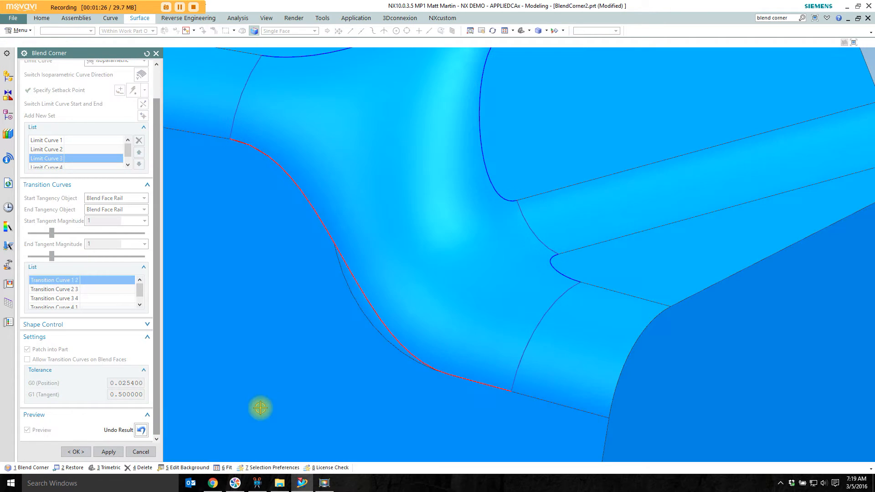
{"action": "mouse_move", "coordinate": [342, 277]}
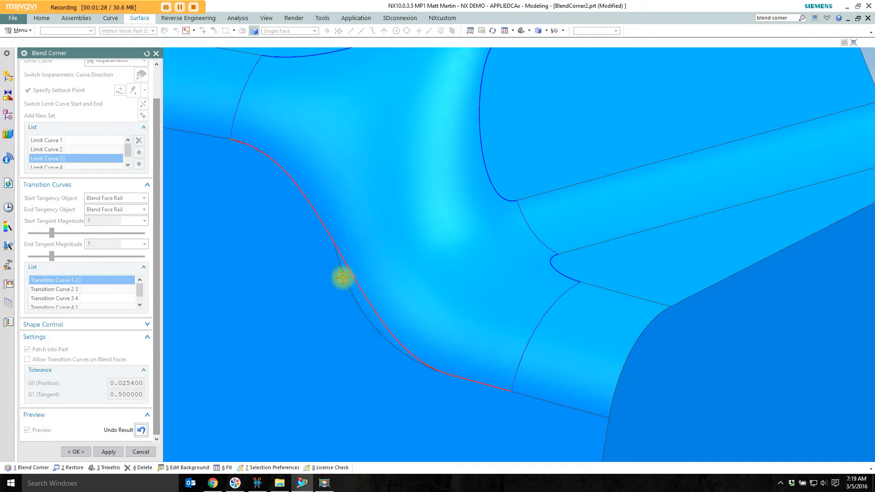
{"action": "left_click", "coordinate": [141, 429]}
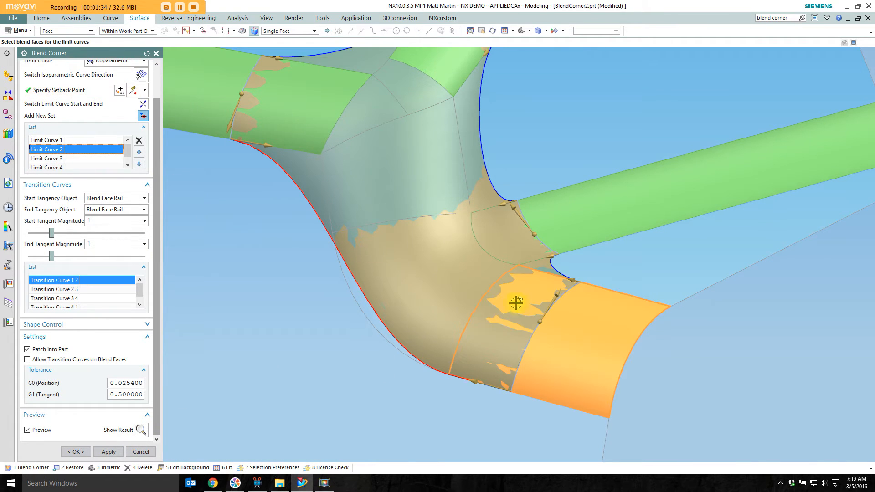
{"action": "mouse_move", "coordinate": [552, 348]}
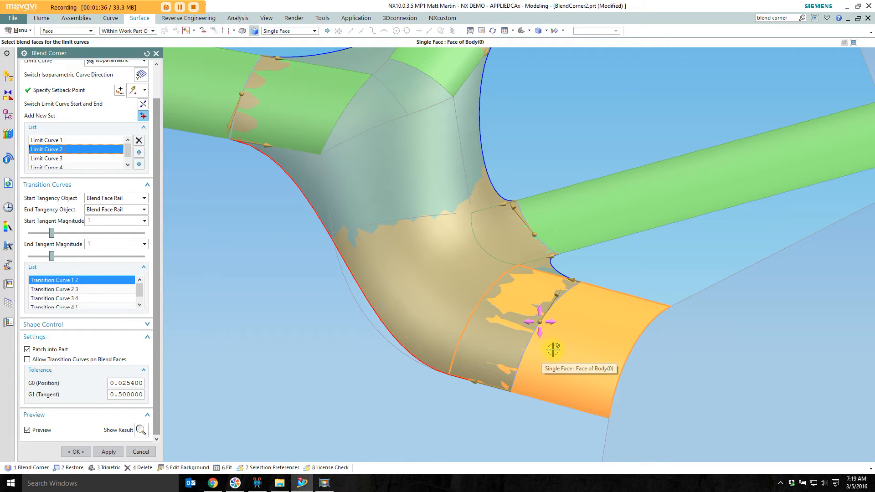
{"action": "mouse_move", "coordinate": [360, 350]}
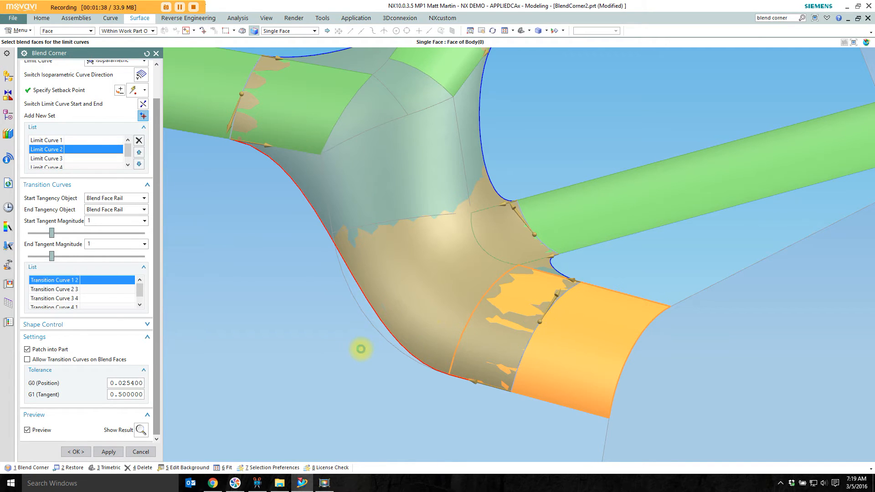
Pick the next blend face as Limit Curve 2 of the corner patch
{"action": "left_click", "coordinate": [516, 337]}
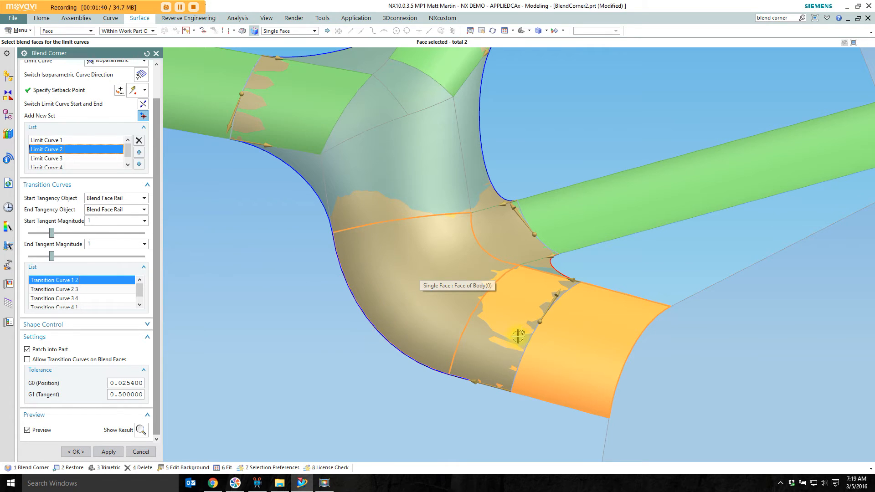
{"action": "mouse_move", "coordinate": [465, 382]}
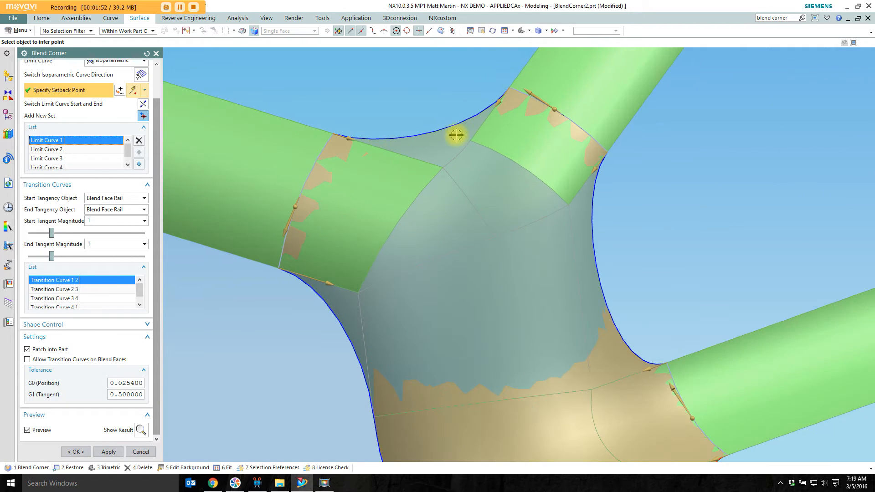
{"action": "mouse_move", "coordinate": [504, 99]}
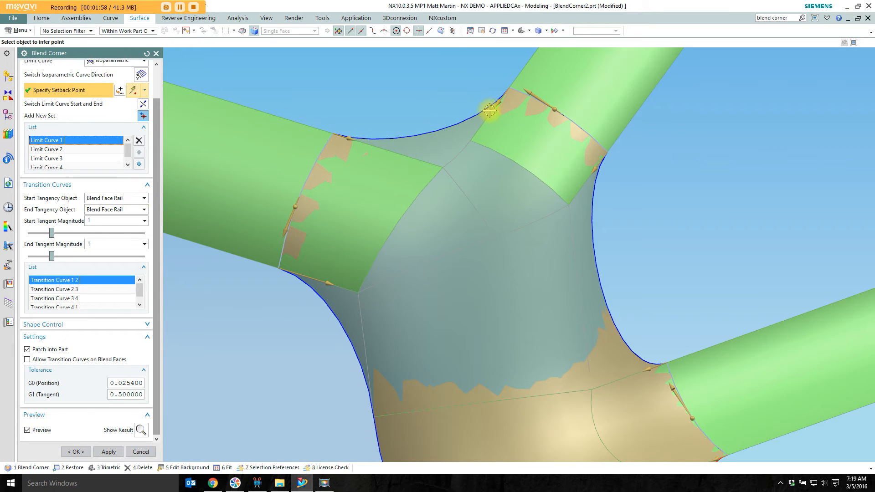
Set Transition Curve 4 1 to start tangent to Limit Curve and end tangent to Blend Face Rail
{"action": "left_click", "coordinate": [144, 198]}
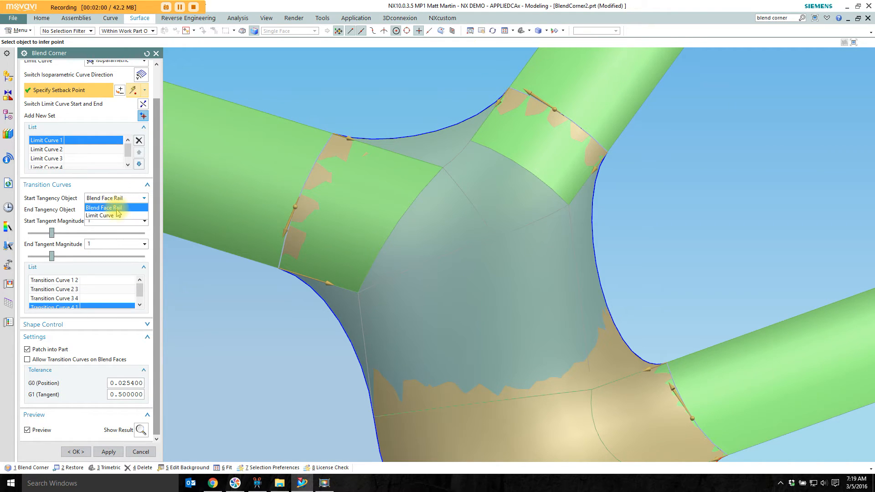
{"action": "left_click", "coordinate": [99, 215]}
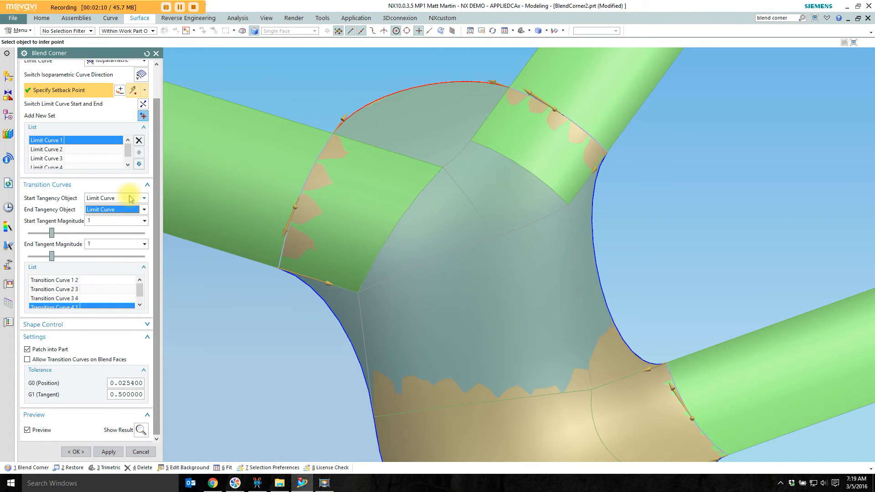
{"action": "left_click", "coordinate": [144, 210]}
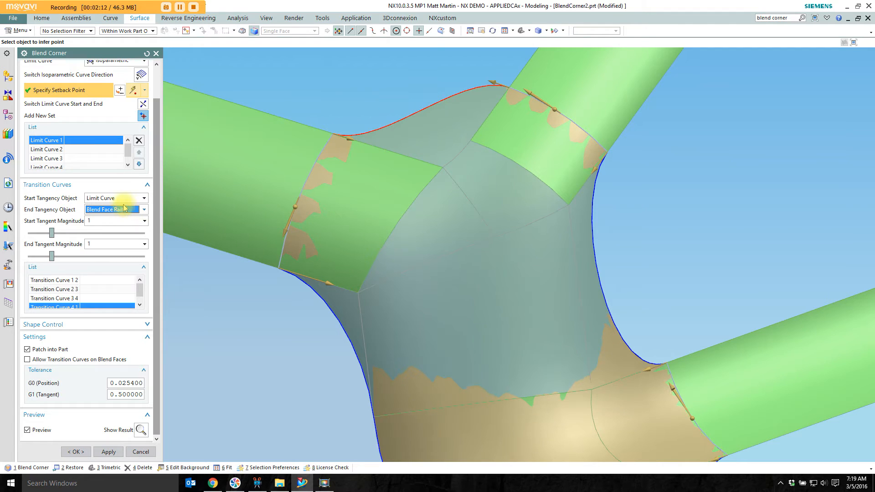
{"action": "left_click", "coordinate": [111, 197]}
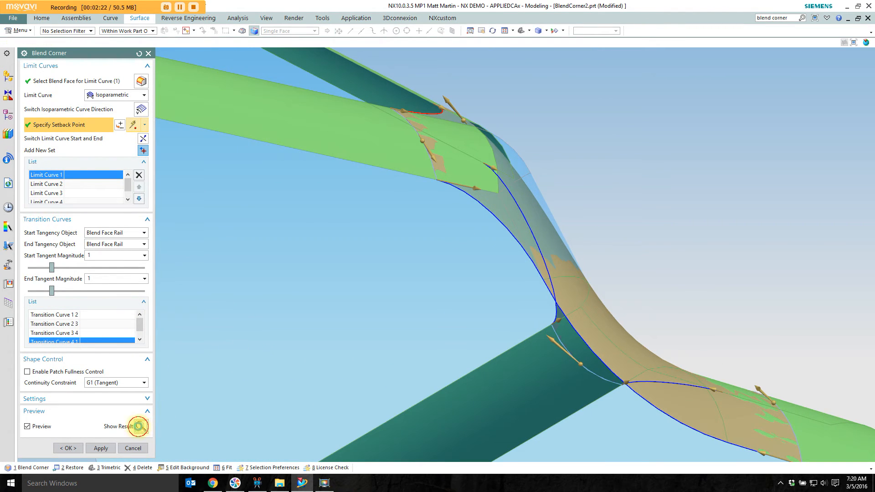
{"action": "left_click", "coordinate": [140, 427]}
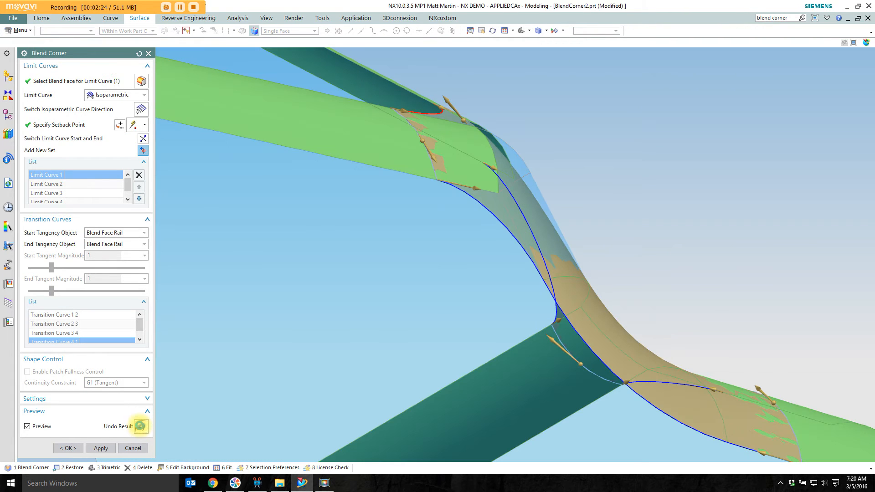
{"action": "left_click", "coordinate": [120, 125]}
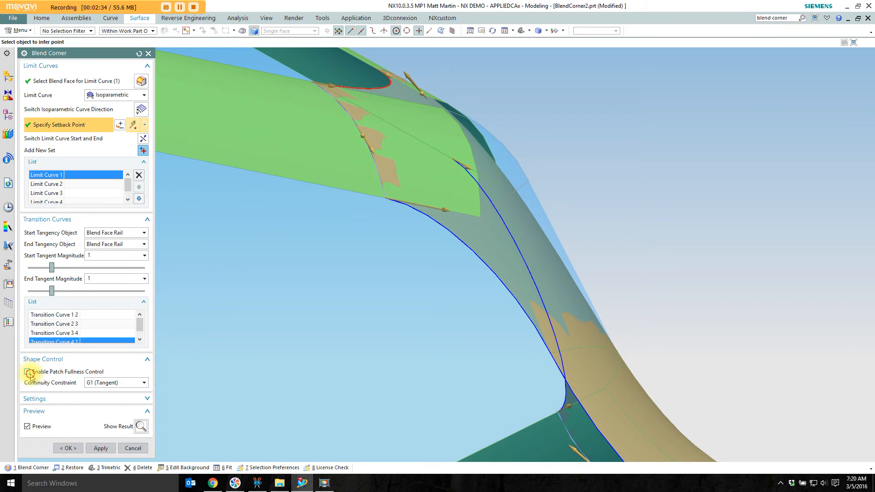
Enable Patch Fullness Control in Shape Control, exposing the control point offset
{"action": "left_click", "coordinate": [28, 372]}
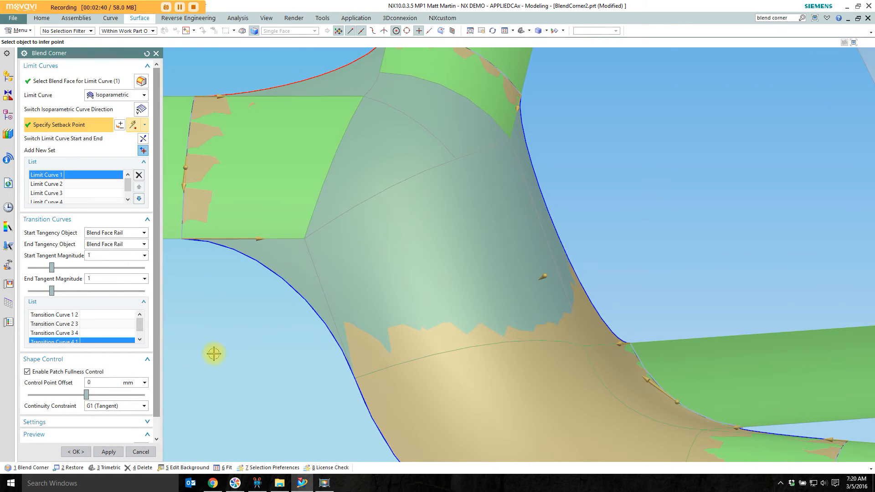
{"action": "mouse_move", "coordinate": [545, 274]}
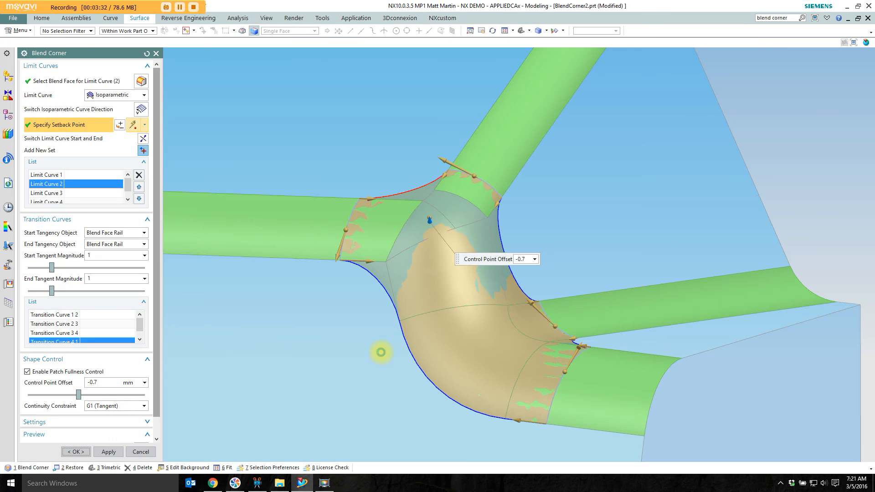
Accept the corner patch and open BlendCorner.prt from the History resource bar
{"action": "left_click", "coordinate": [76, 451]}
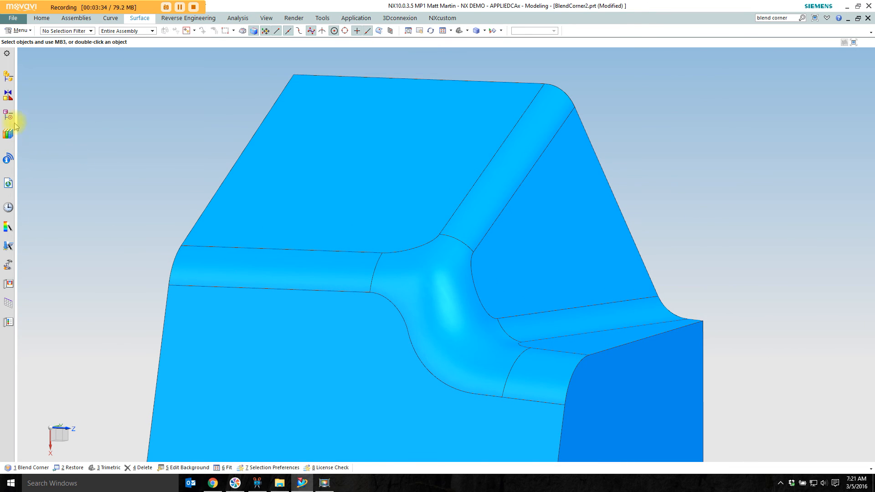
{"action": "left_click", "coordinate": [8, 114]}
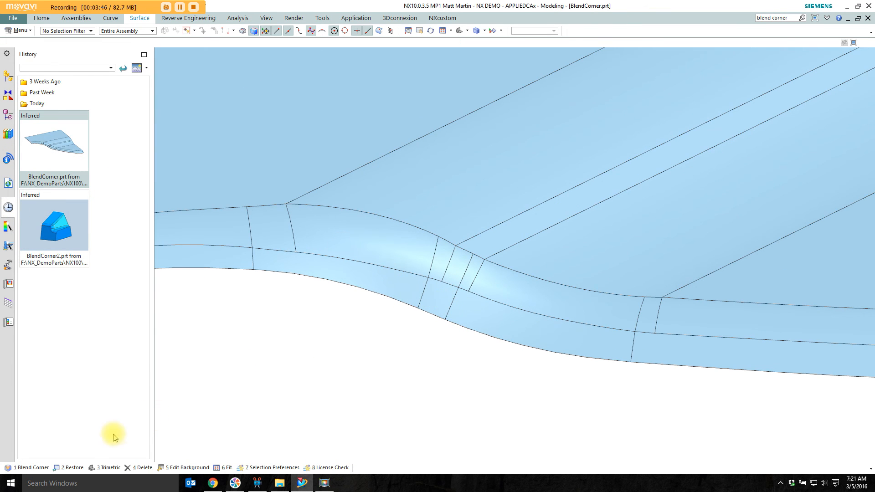
{"action": "left_click", "coordinate": [31, 468]}
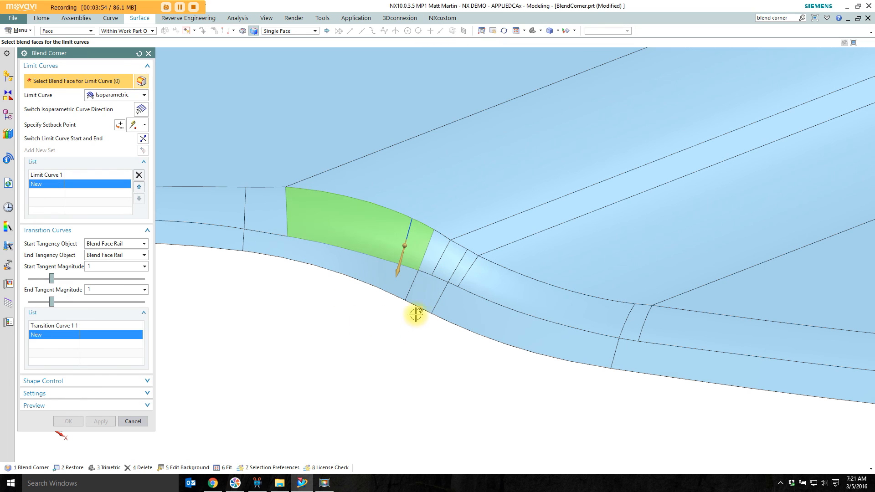
{"action": "mouse_move", "coordinate": [429, 292]}
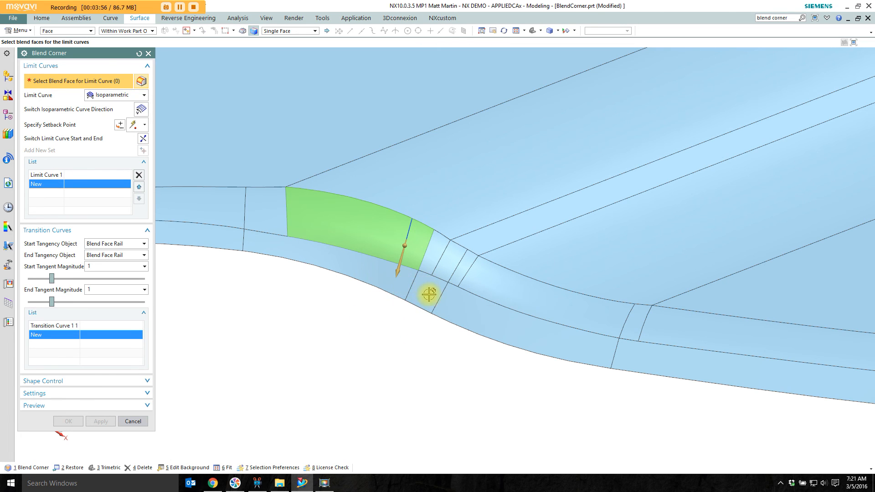
Pick the blend faces bounding the sheet body's corner and finish the Blend Corner patch
{"action": "left_click", "coordinate": [429, 294]}
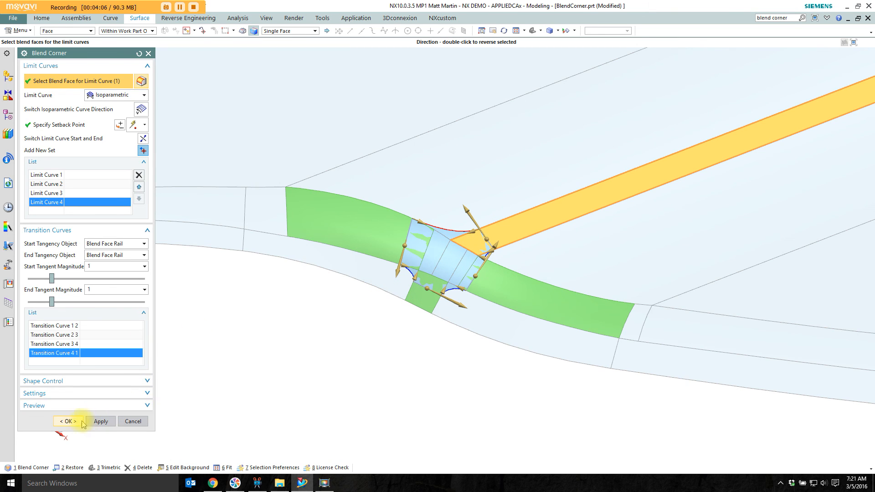
{"action": "left_click", "coordinate": [67, 421]}
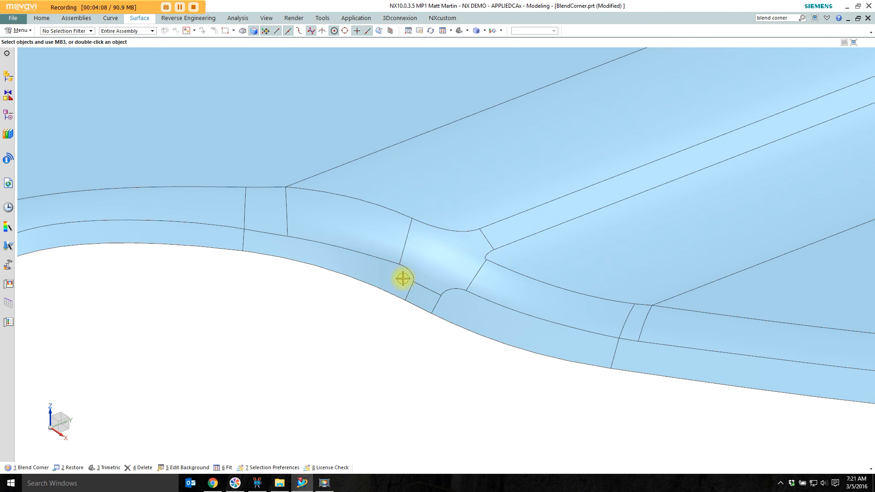